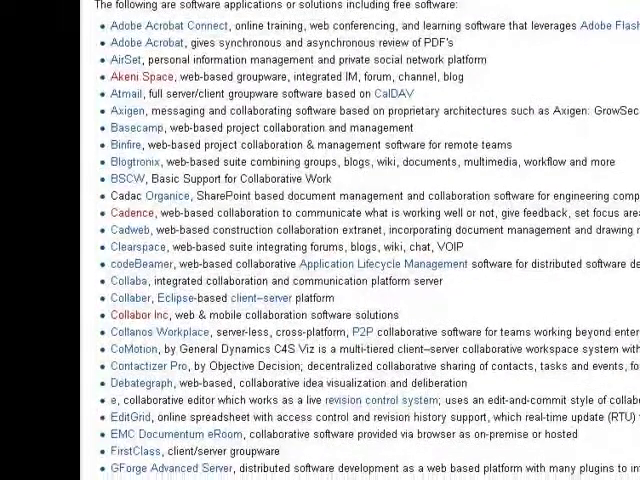
Scroll down through the Google Docs screenshot toward the New menu's document-type choices
{"action": "scroll", "scroll_direction": "down", "scroll_amount": 3}
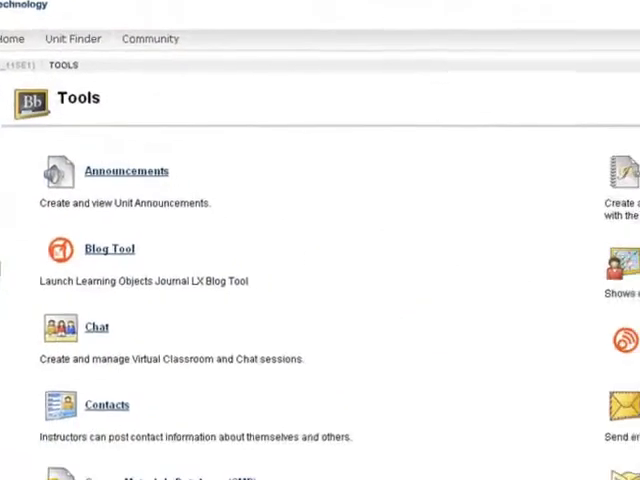
{"action": "scroll", "scroll_direction": "down", "scroll_amount": 3}
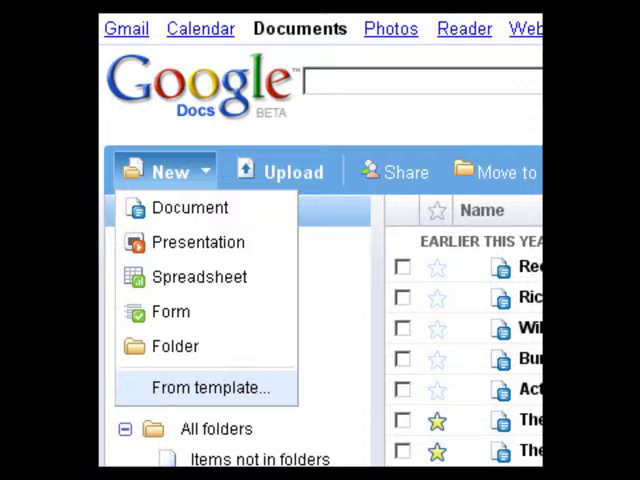
{"action": "mouse_move", "coordinate": [200, 276]}
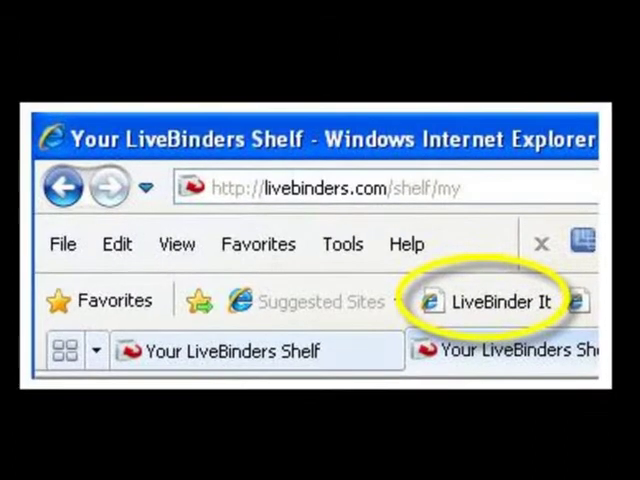
Point out the LiveBinder It bookmarklet on the Internet Explorer favorites bar above the binders shelf
{"action": "left_click", "coordinate": [490, 300]}
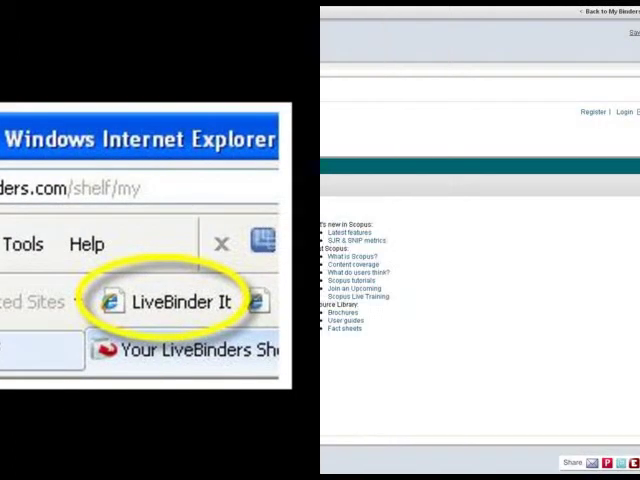